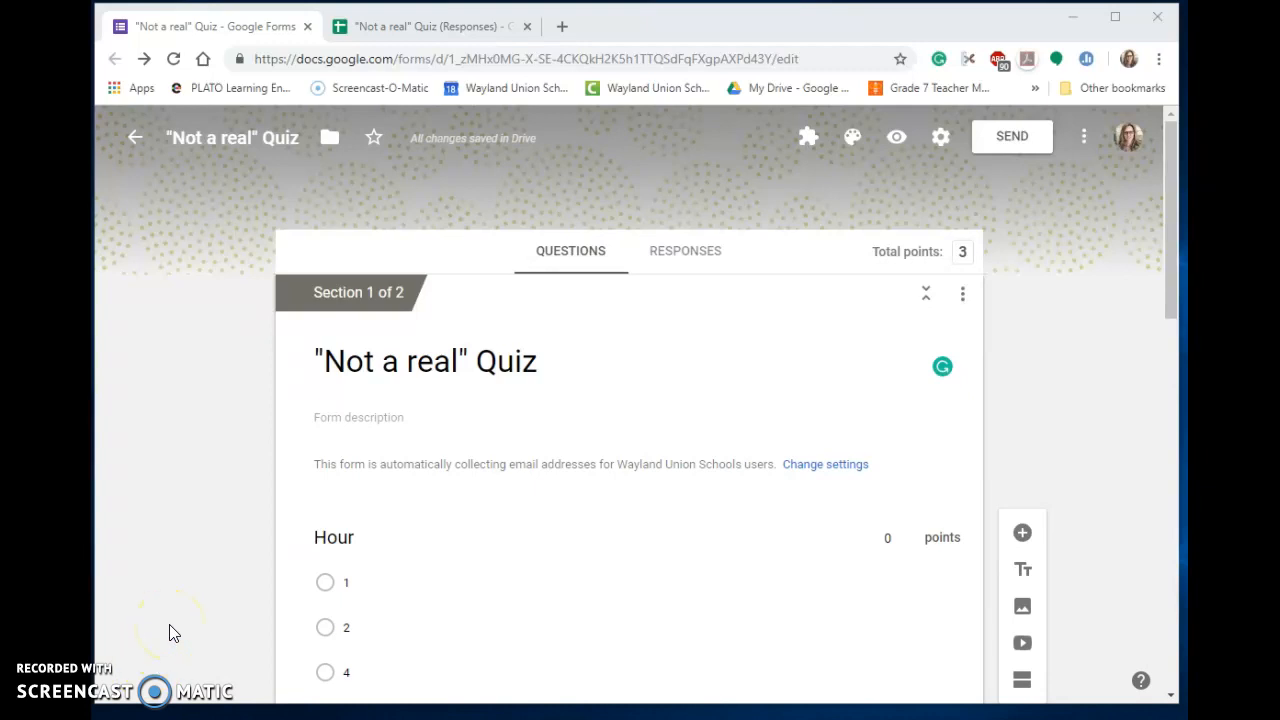
mouse_move(170, 616)
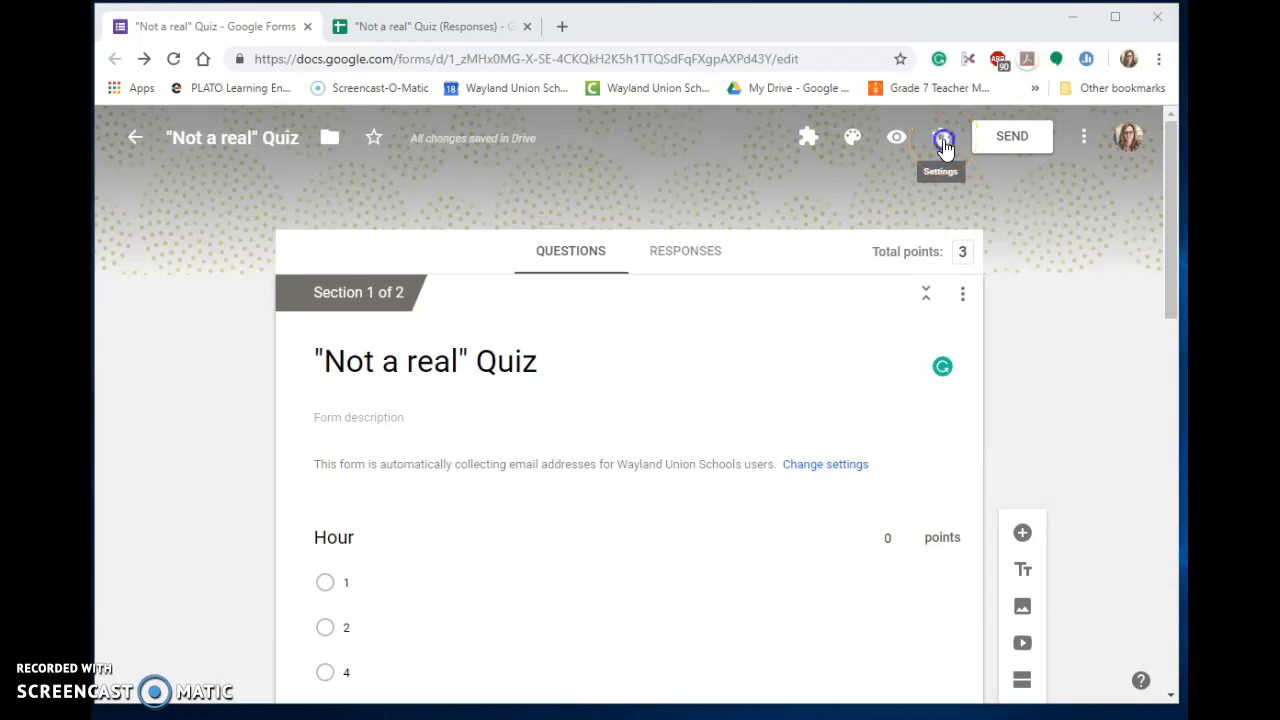
- Enable Collect email addresses, Limit to 1 response and Edit after submit, then save the settings
click(940, 136)
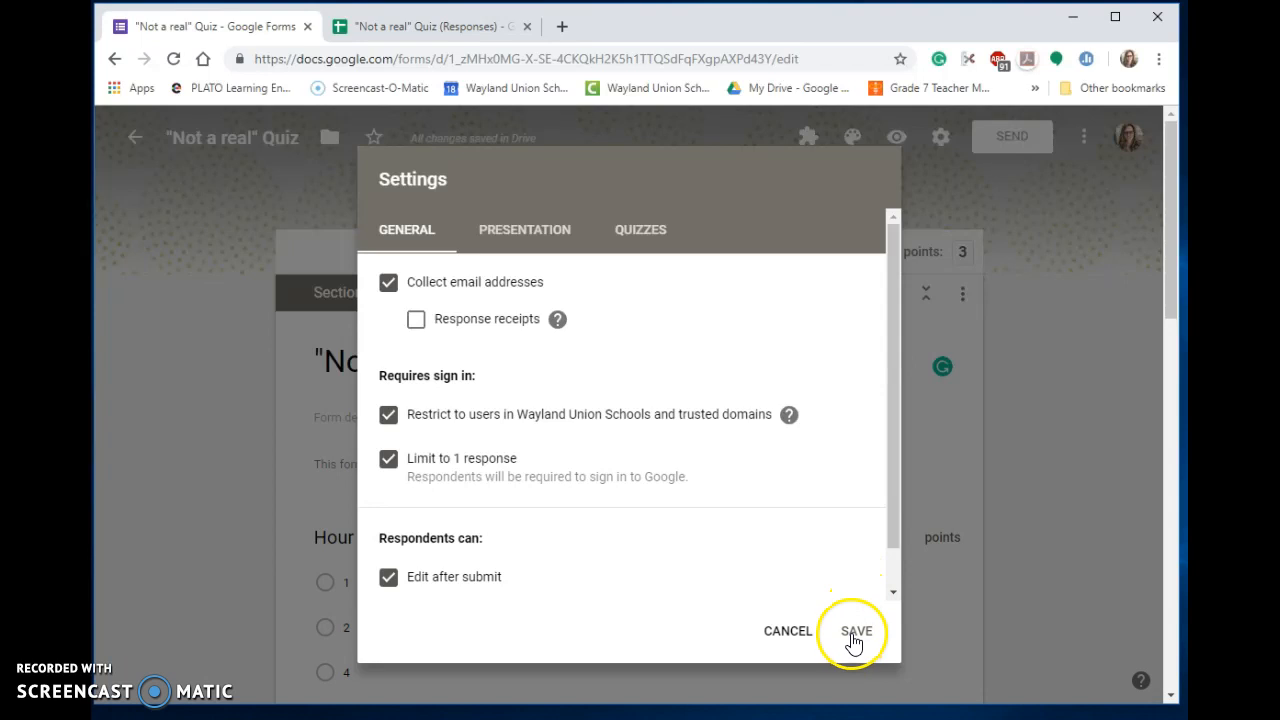
click(856, 632)
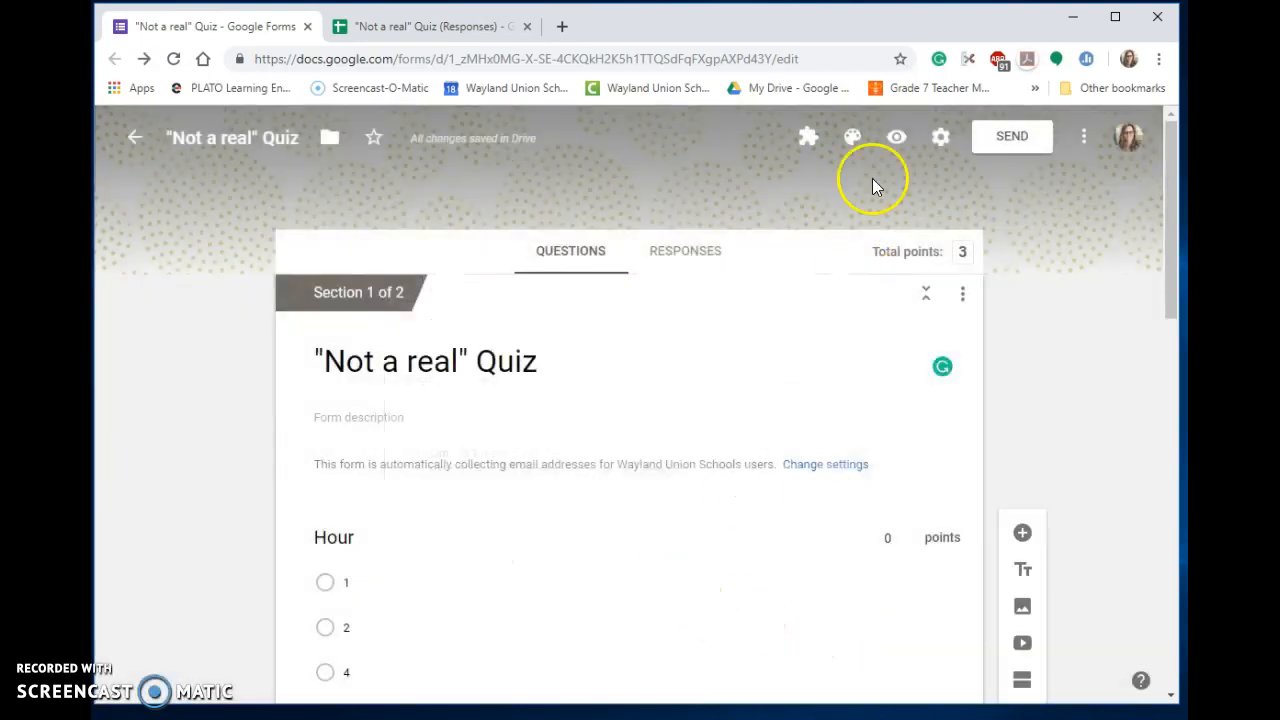
- Preview the quiz, move to the integers section and tick (-10) + 15 and 0 - (-5) as equal to 5
click(896, 136)
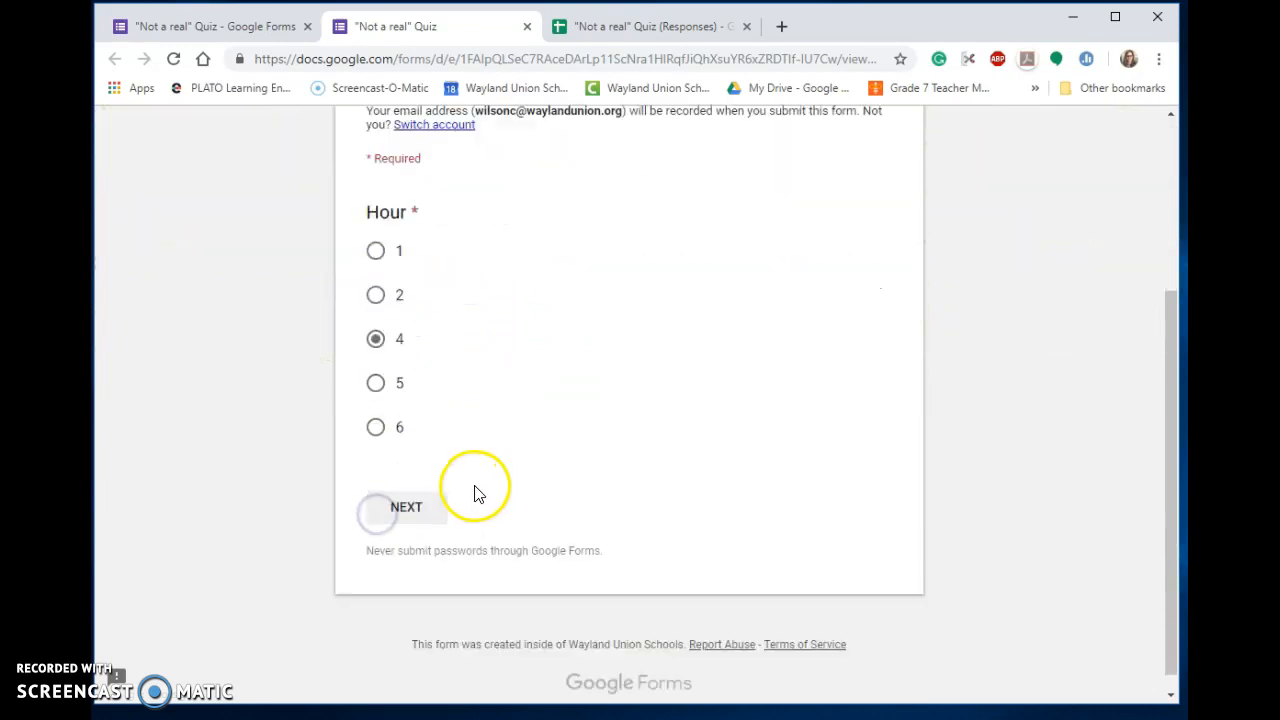
click(406, 508)
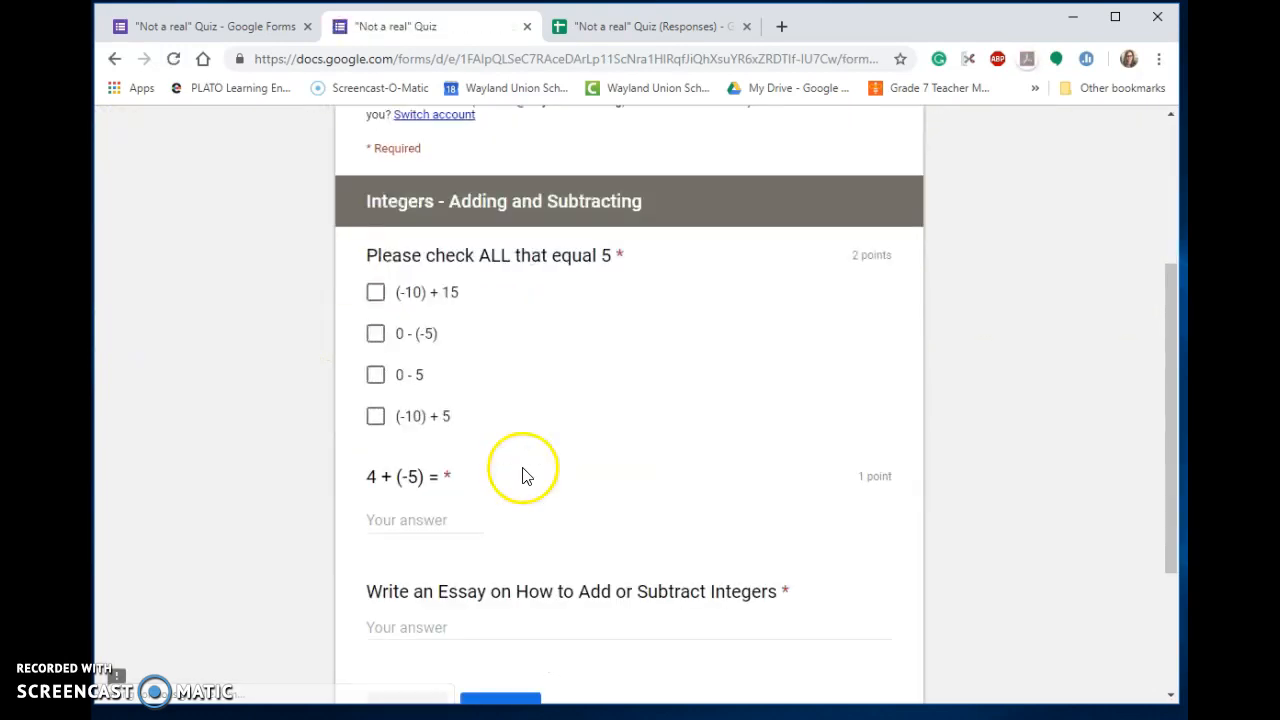
click(376, 292)
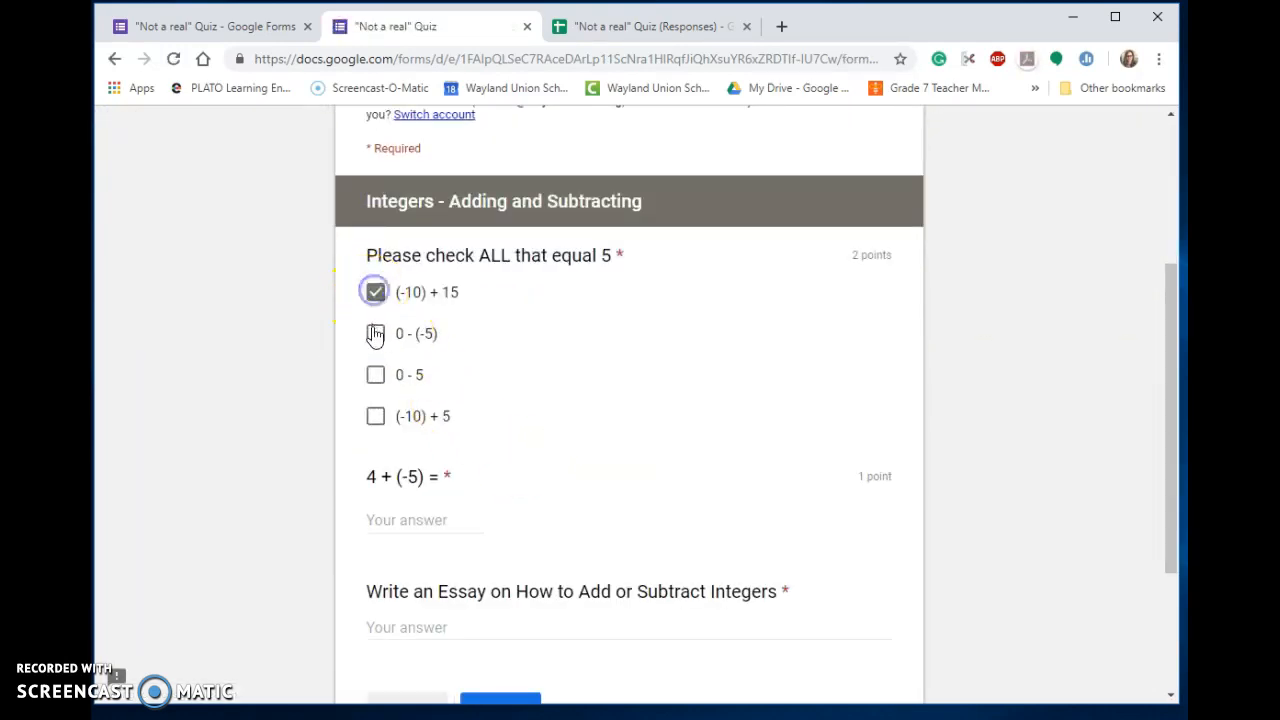
click(376, 332)
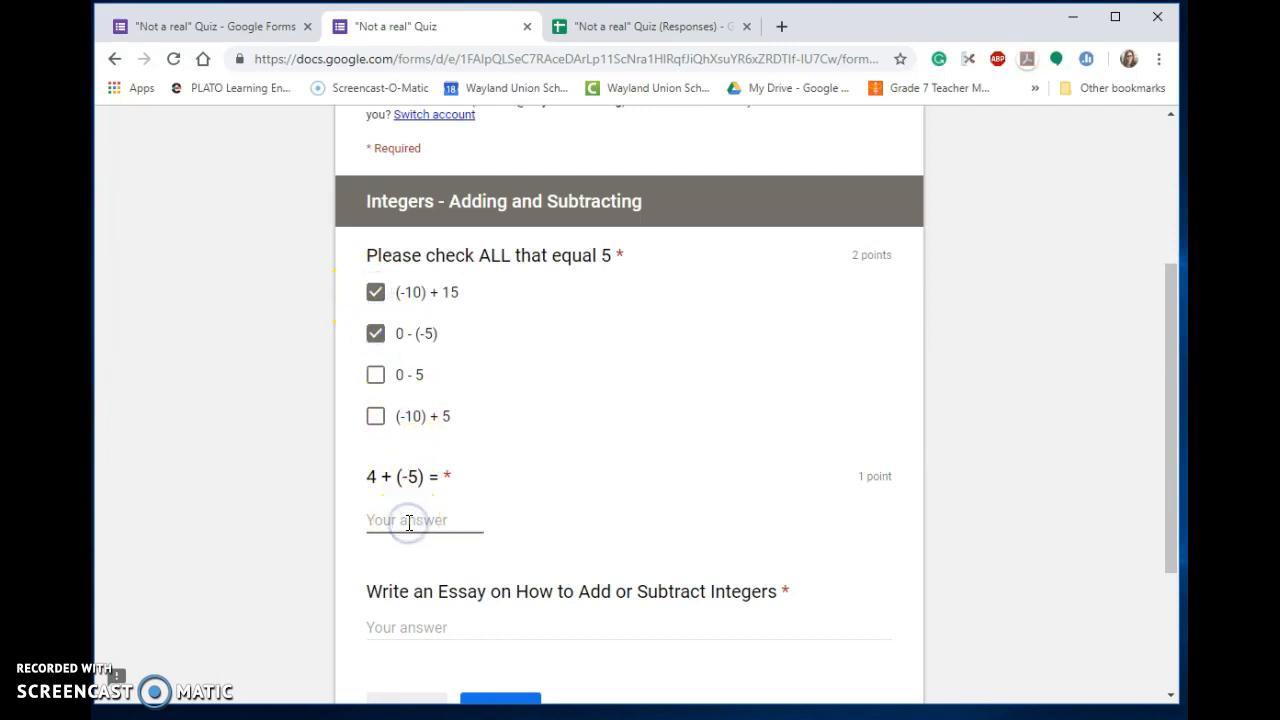
- Answer -1, write the essay 'First, you need to' and submit the student's response
text(-1)
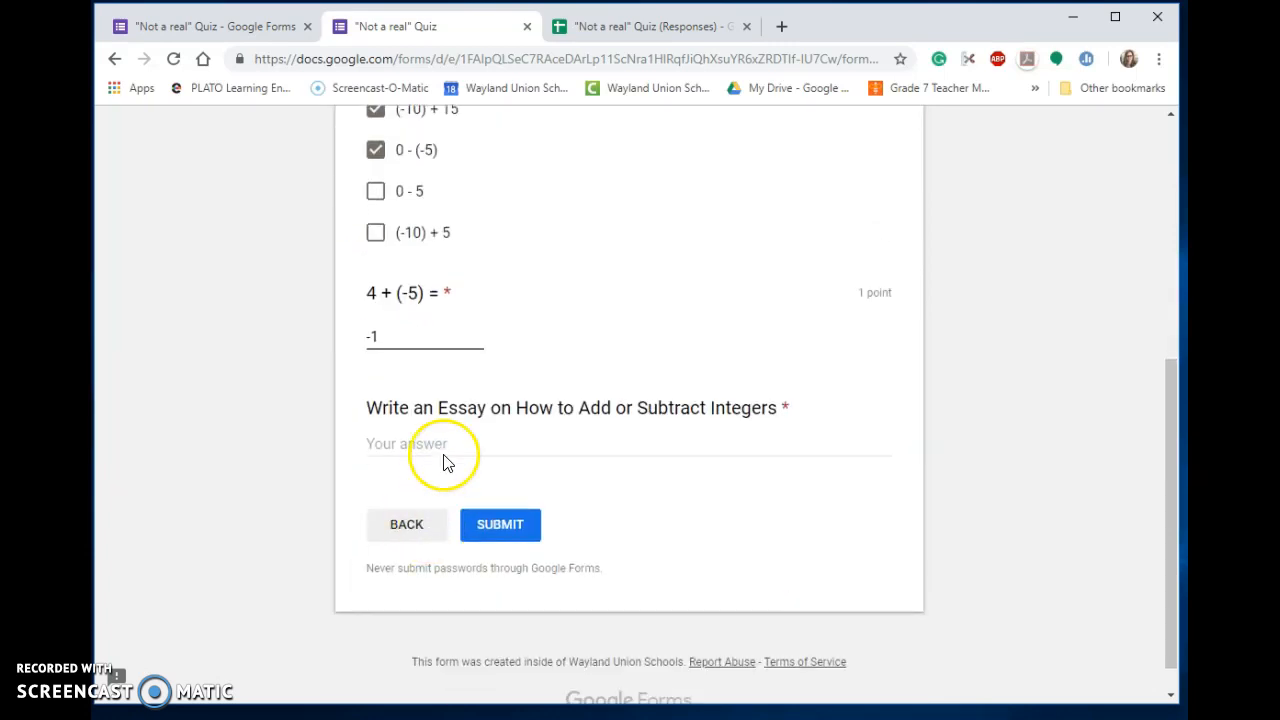
click(444, 444)
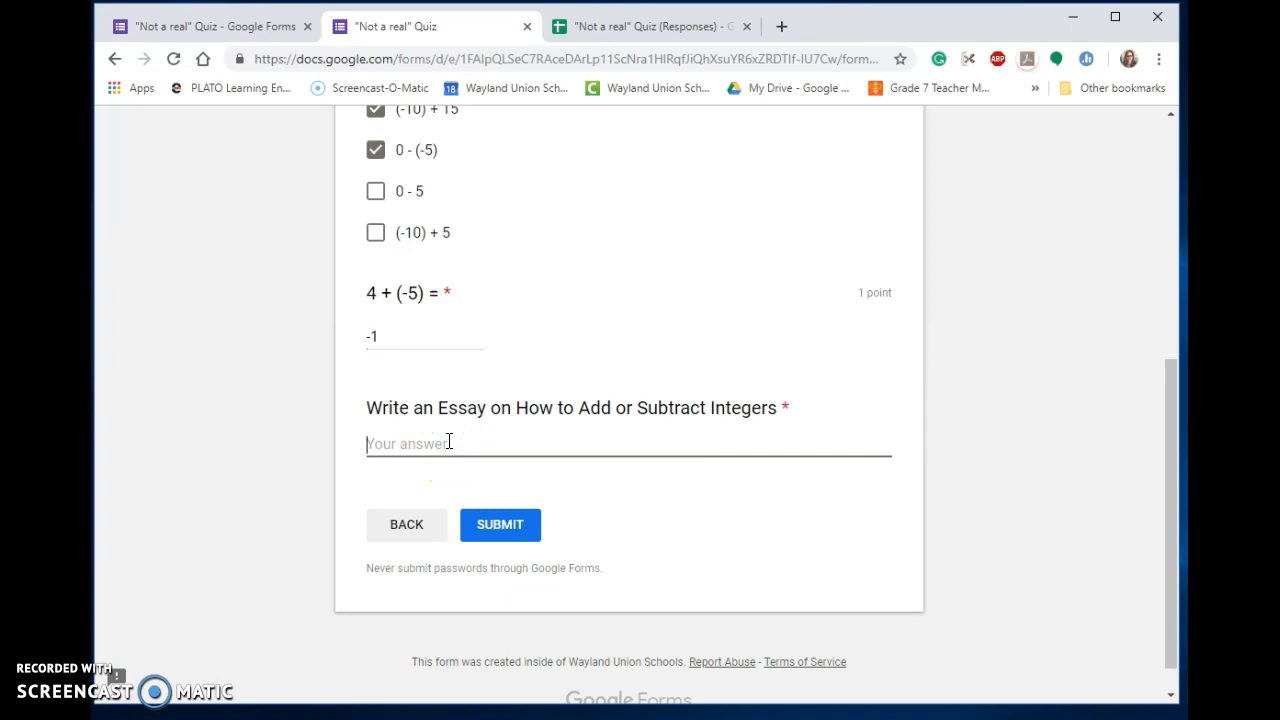
text(First)
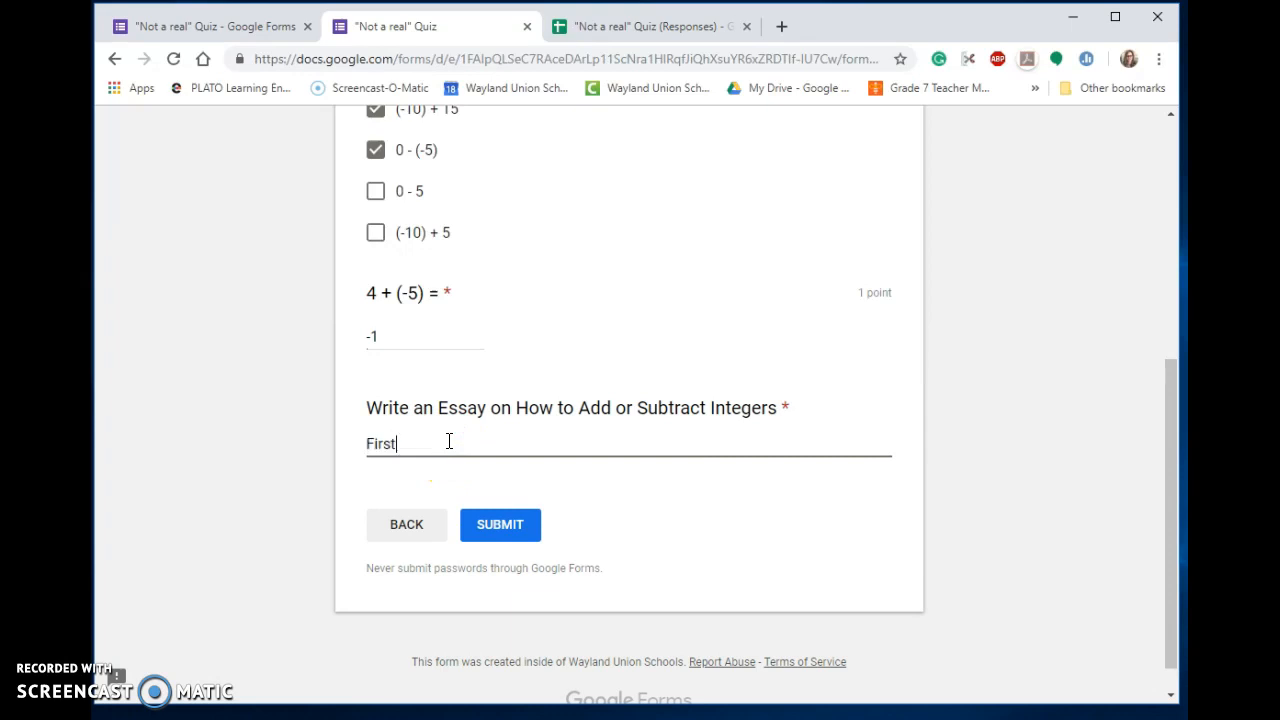
text(, you need t)
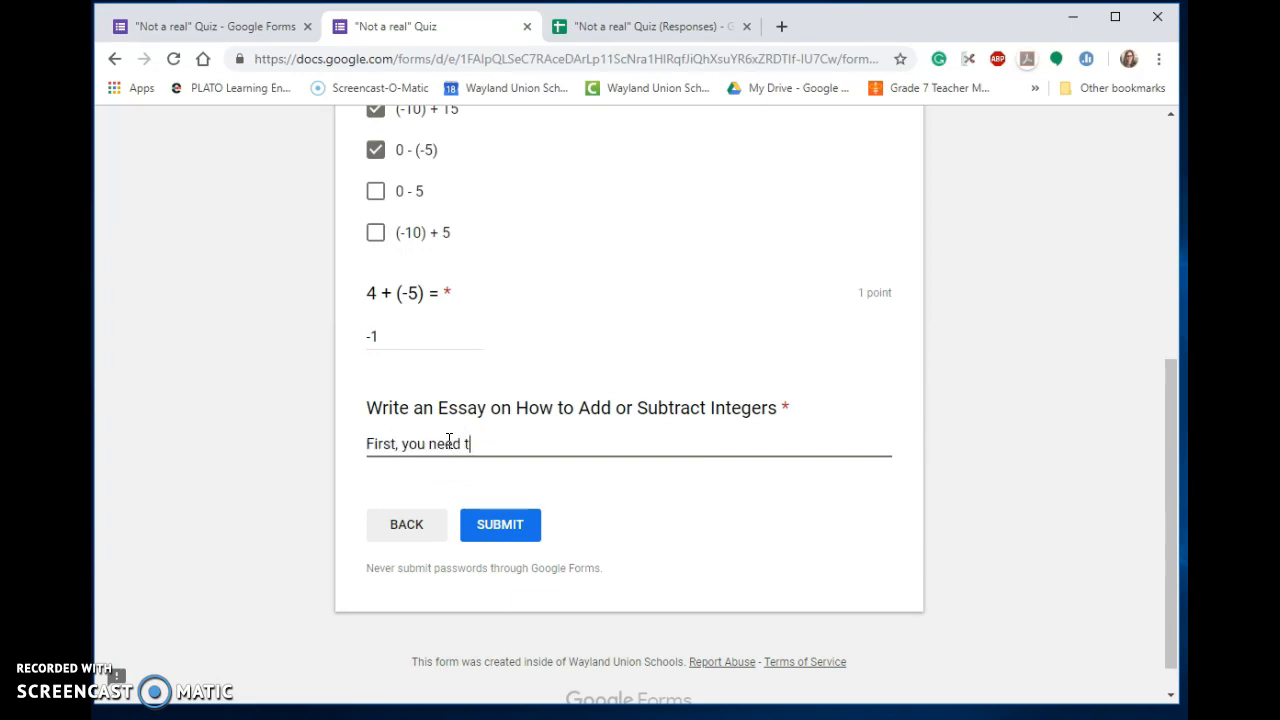
text(o)
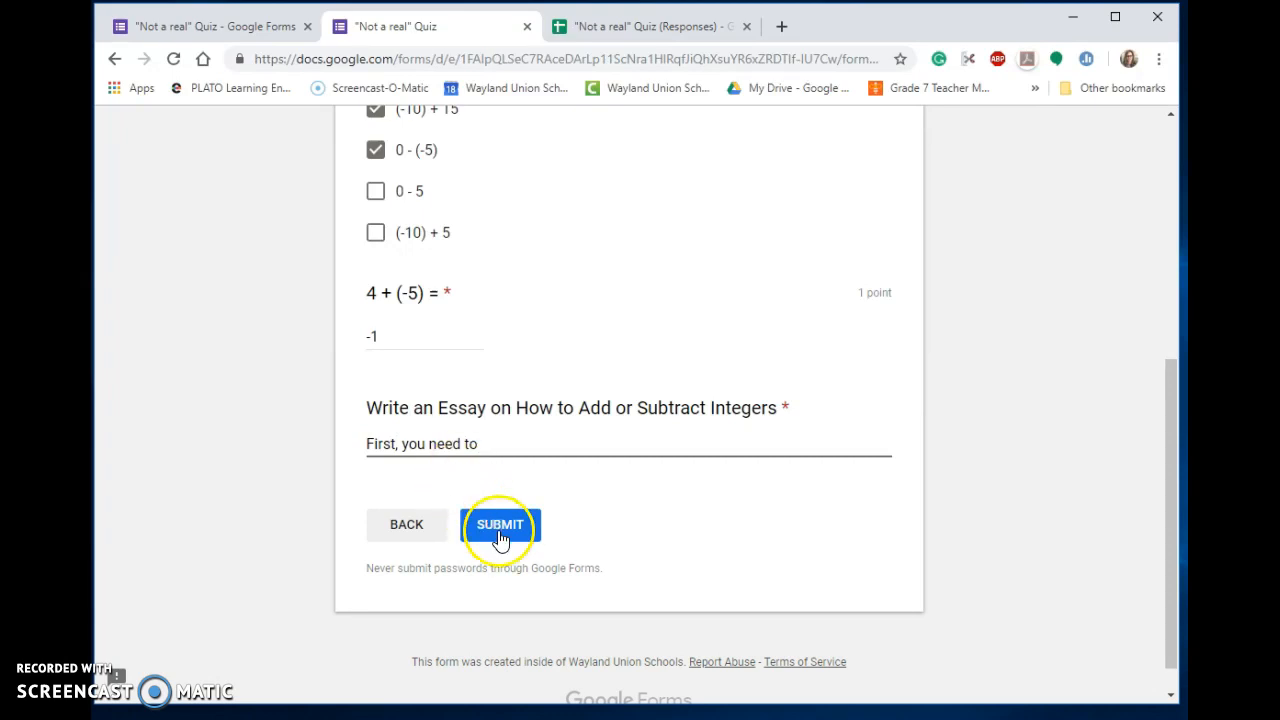
click(500, 524)
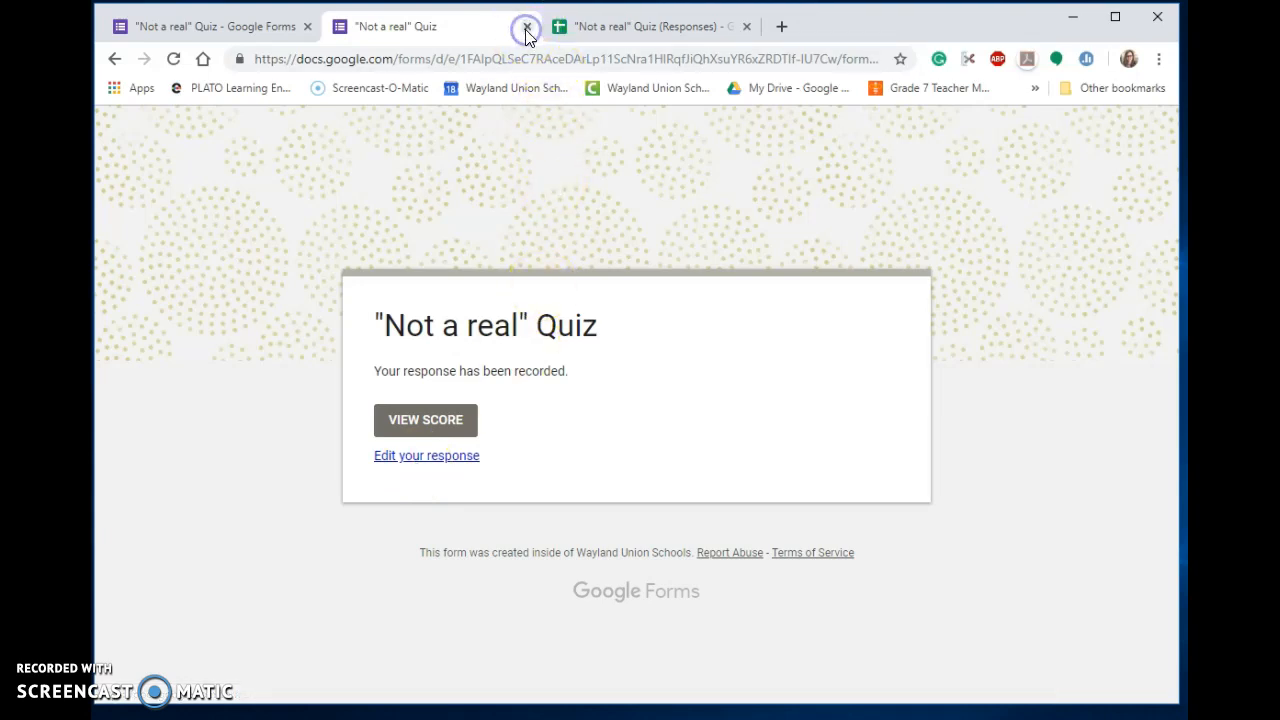
- Close the confirmation tab and reopen the live quiz, which reports an already-submitted response
click(528, 26)
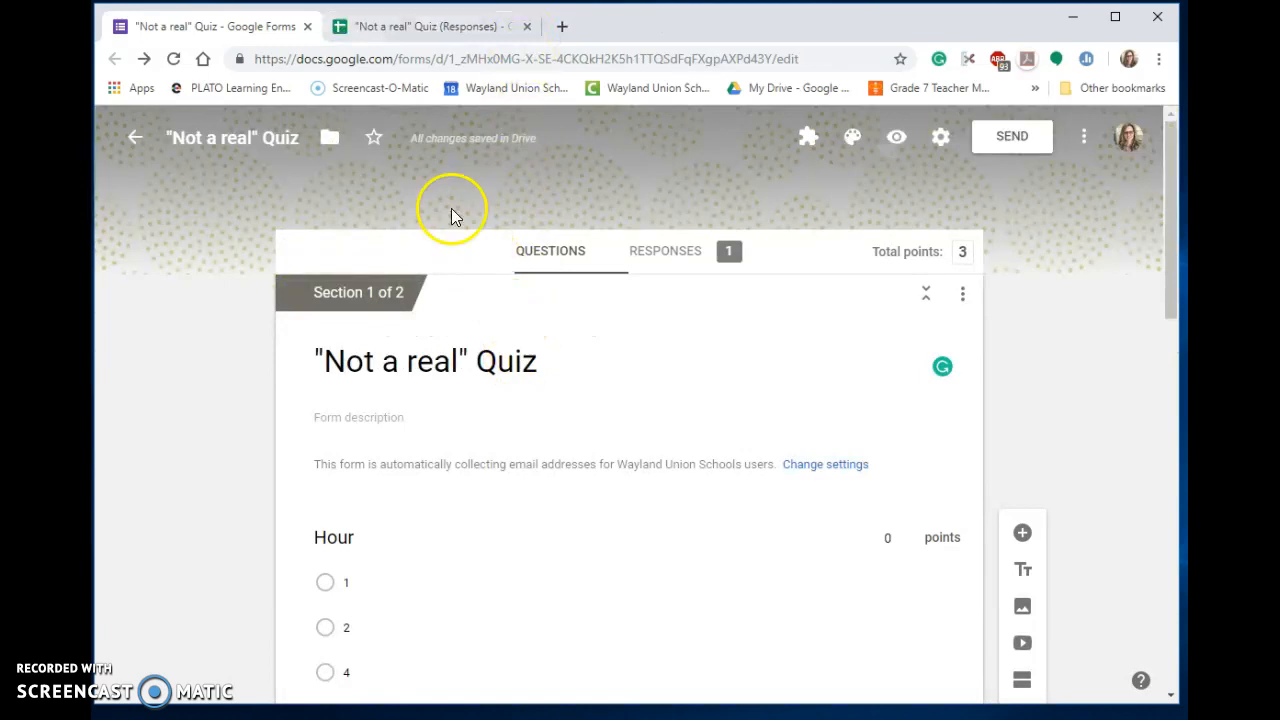
mouse_move(890, 164)
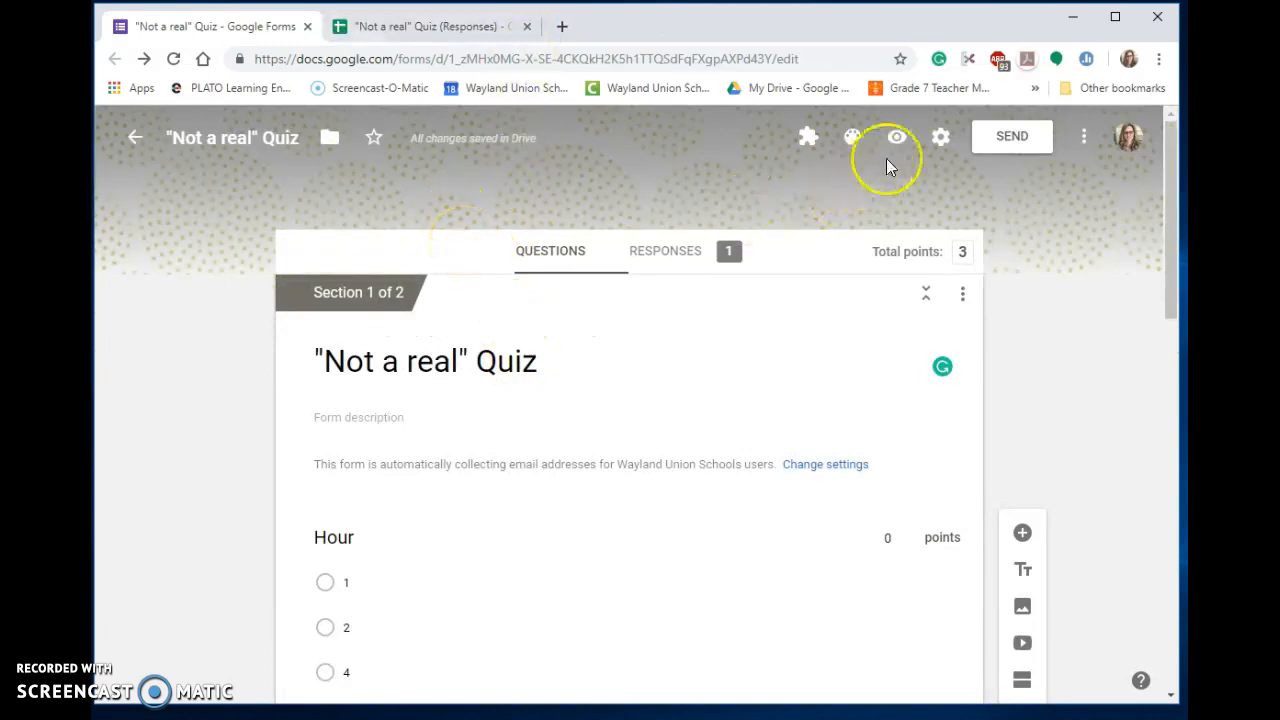
click(896, 136)
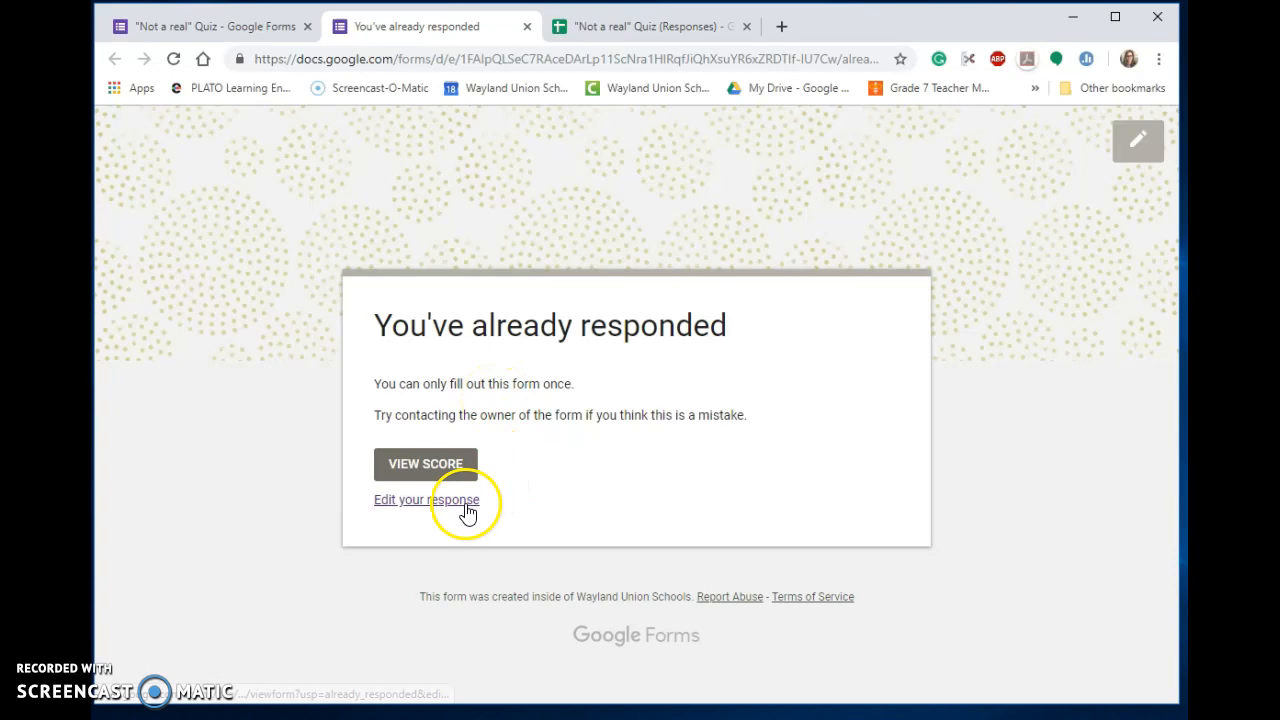
- Edit the submitted response, append 'jkas;dlfkjasd' to the essay answer and resubmit it
click(426, 500)
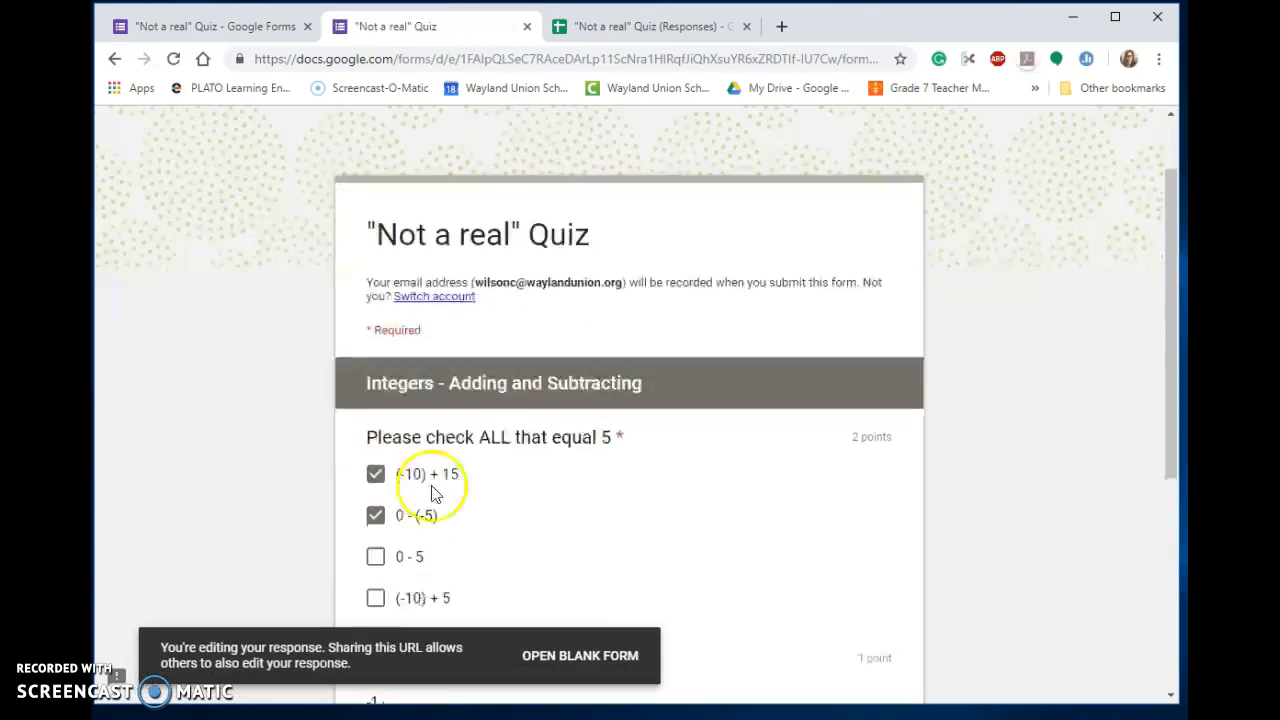
scroll(down, 3)
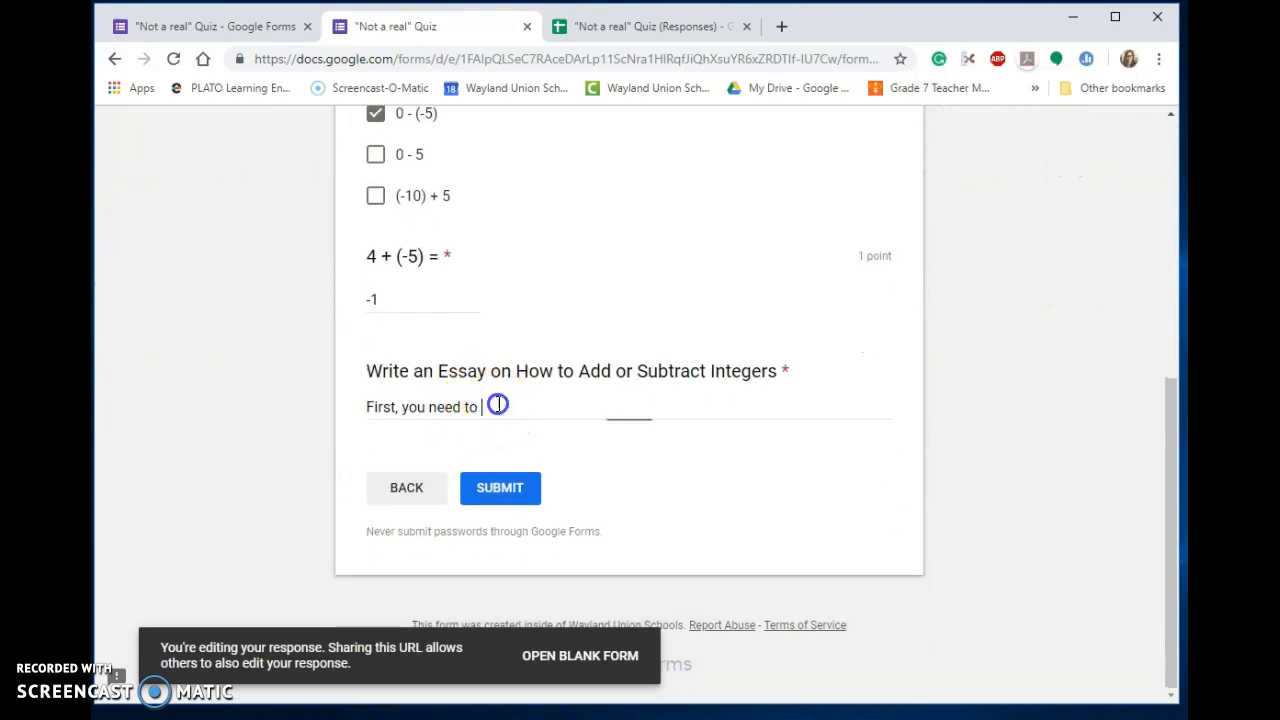
text(jkas;dlfkjasdlkfjasdjfk)
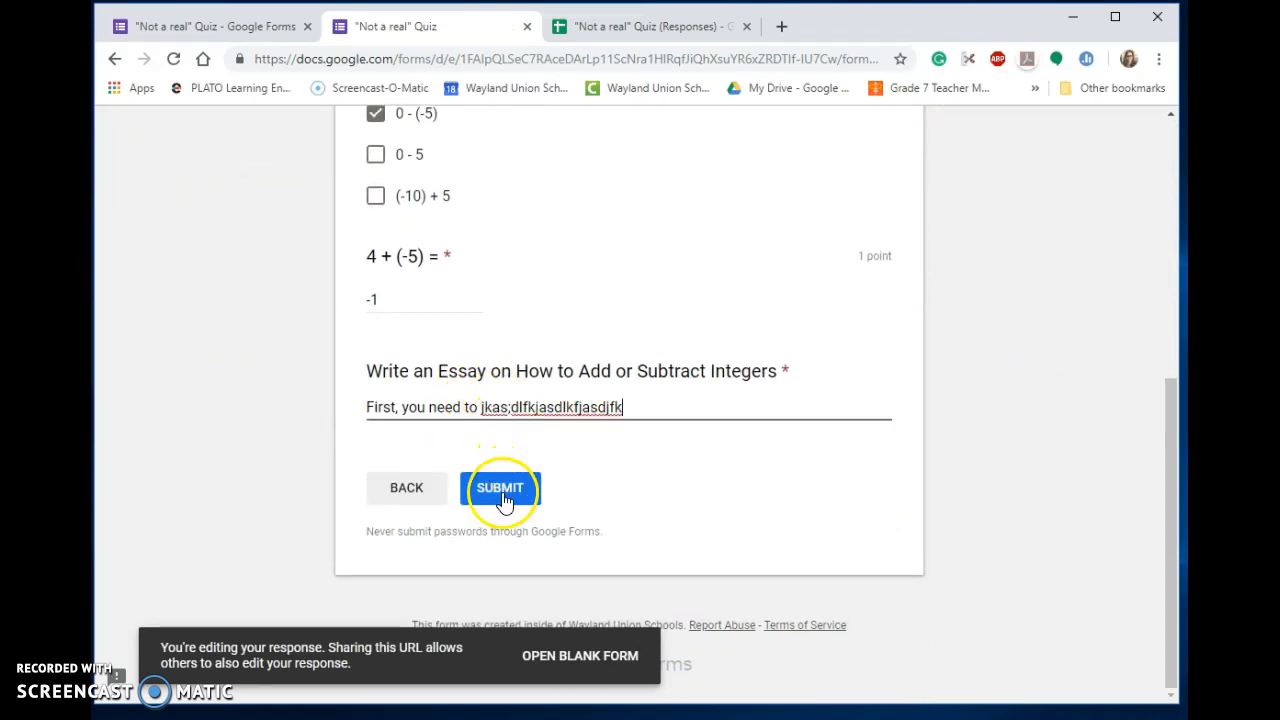
click(500, 488)
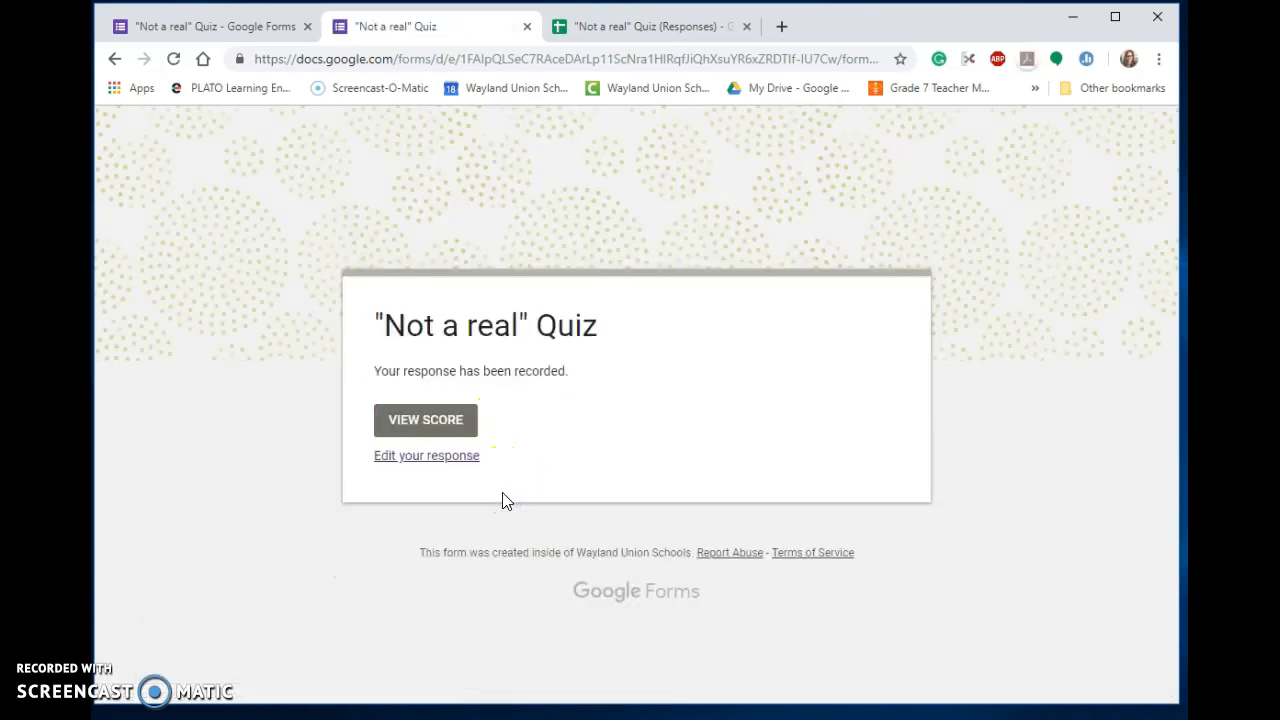
mouse_move(510, 476)
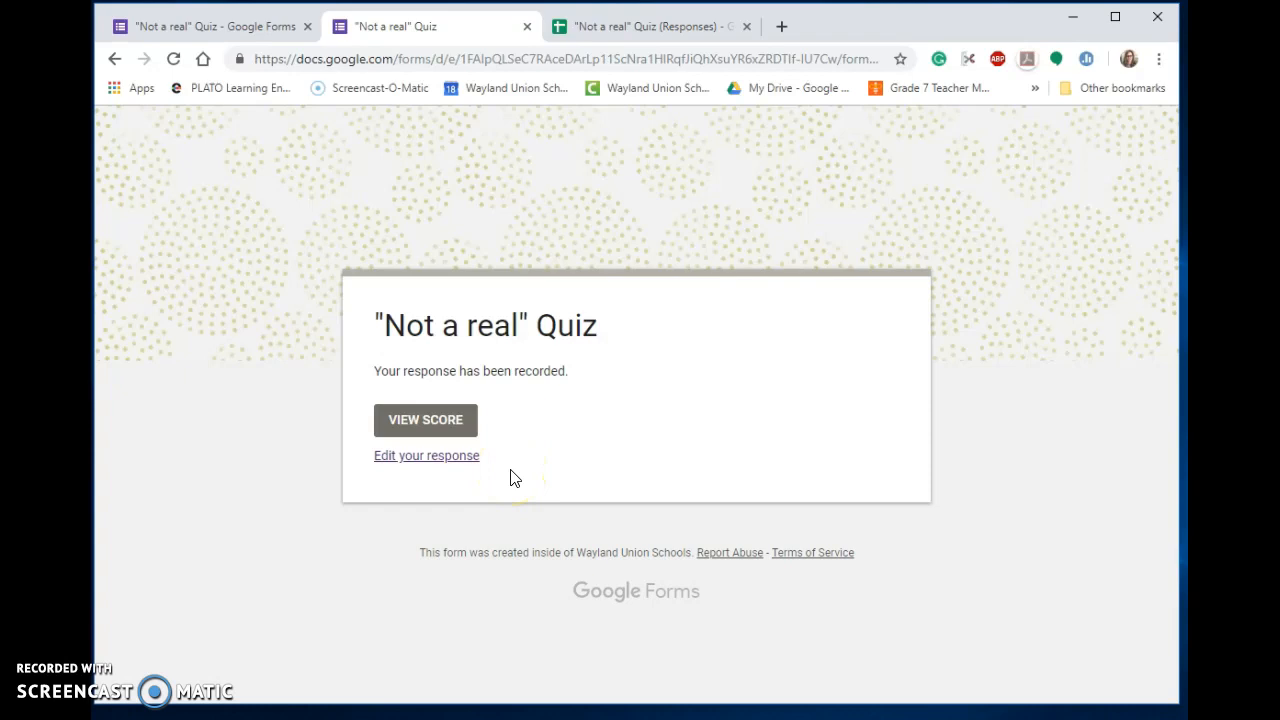
mouse_move(264, 26)
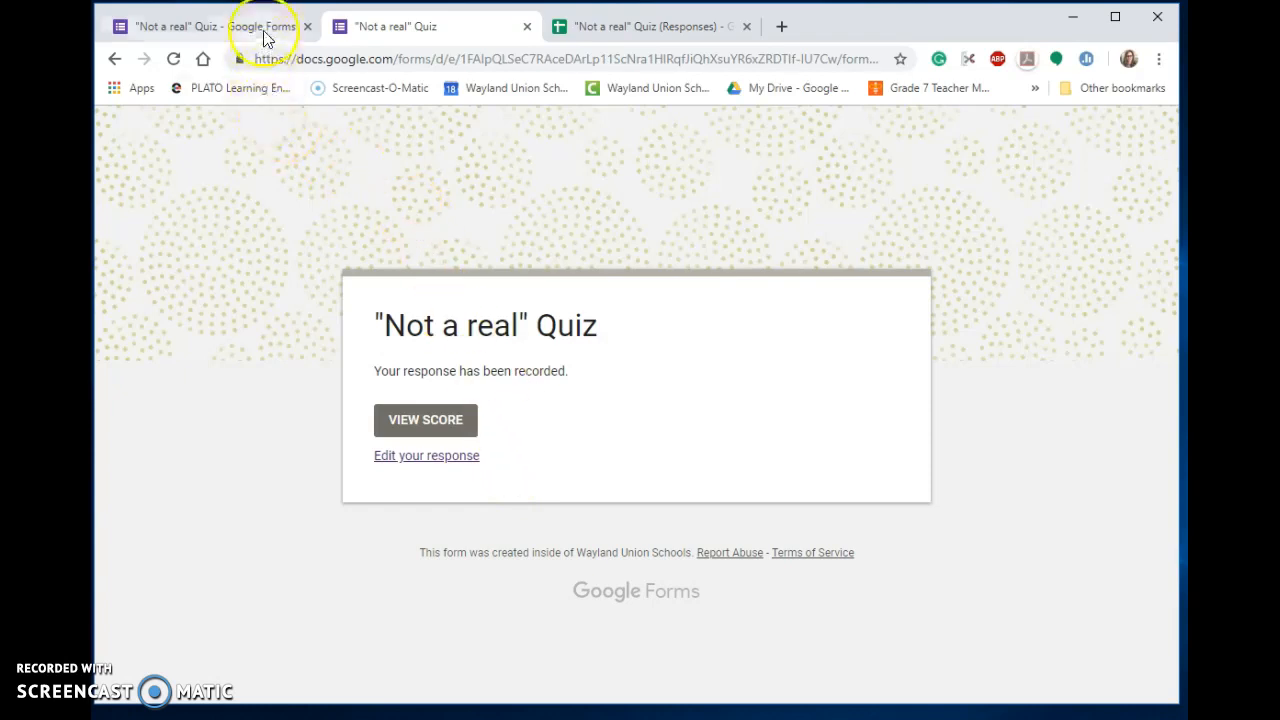
- From the Responses tab turn off Accepting responses, then try Edit your response to see the closed-form message
click(200, 26)
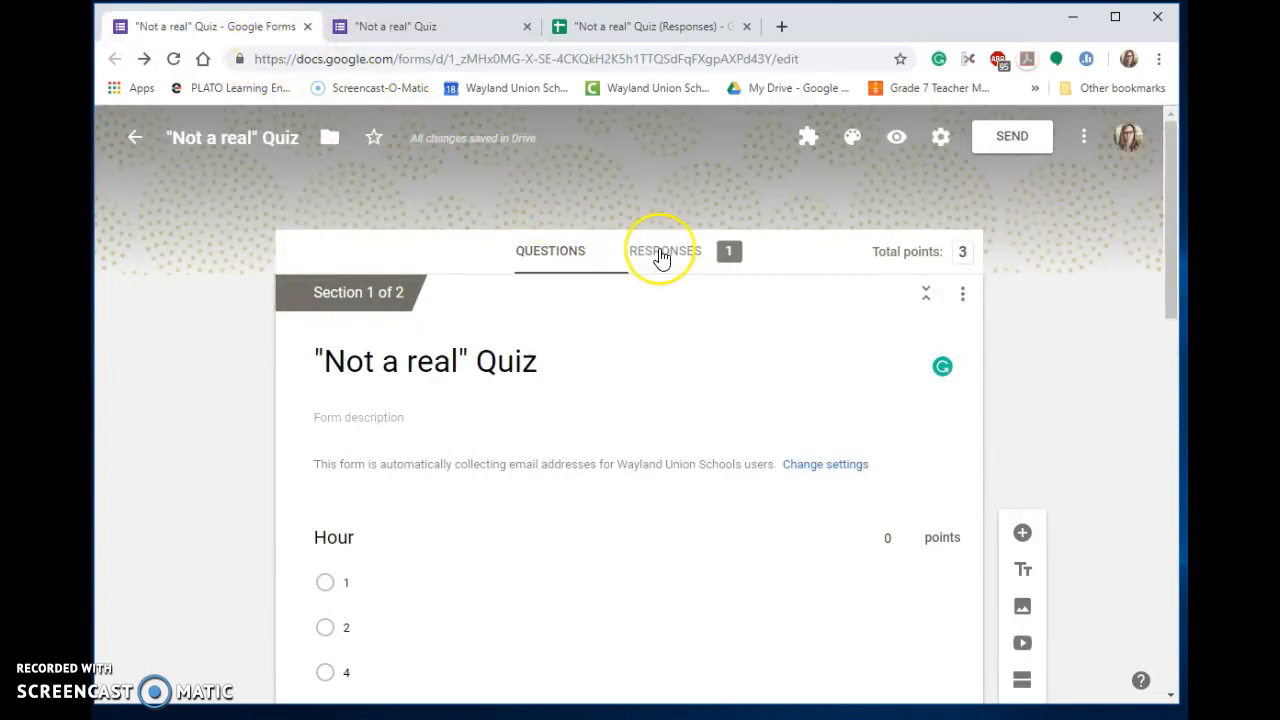
click(664, 250)
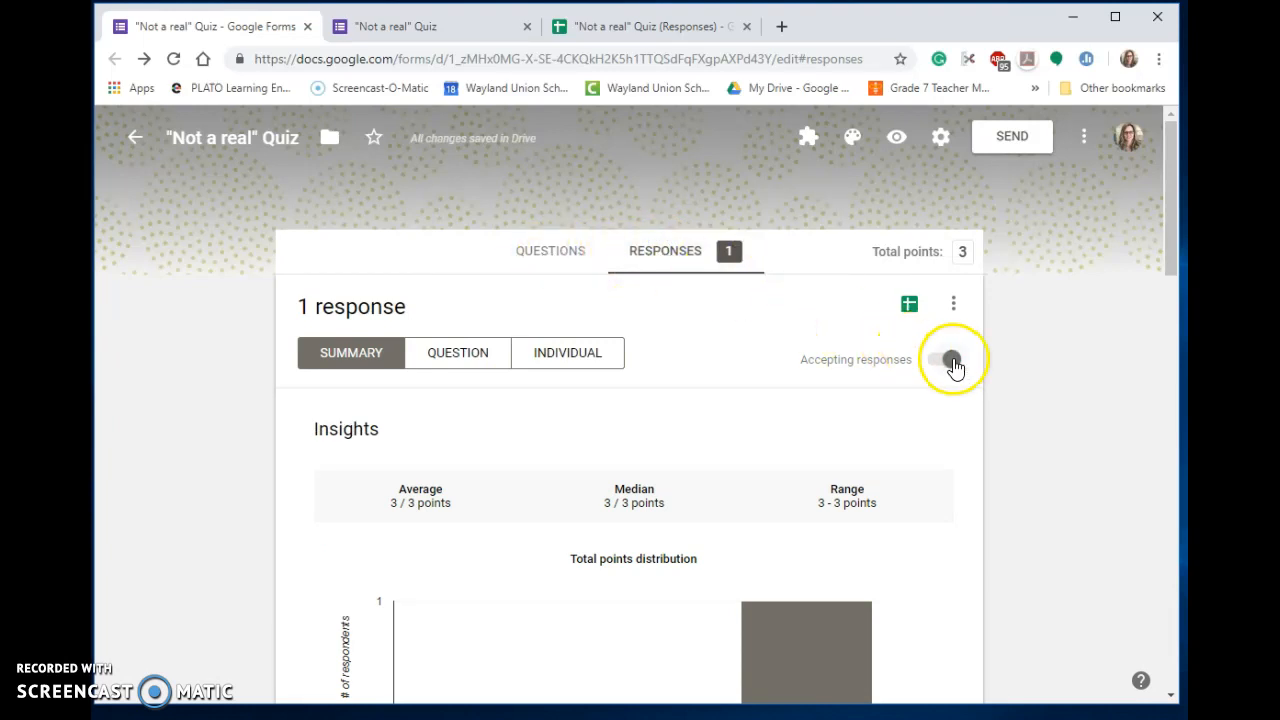
click(946, 360)
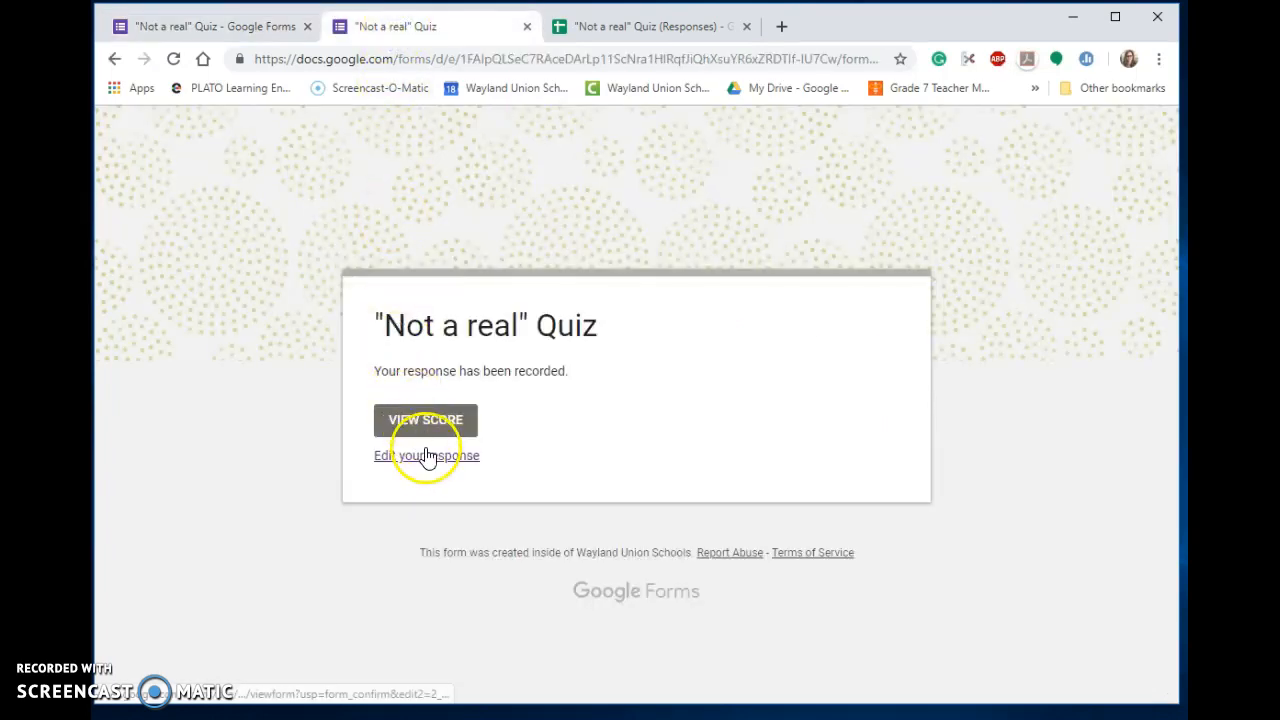
click(426, 456)
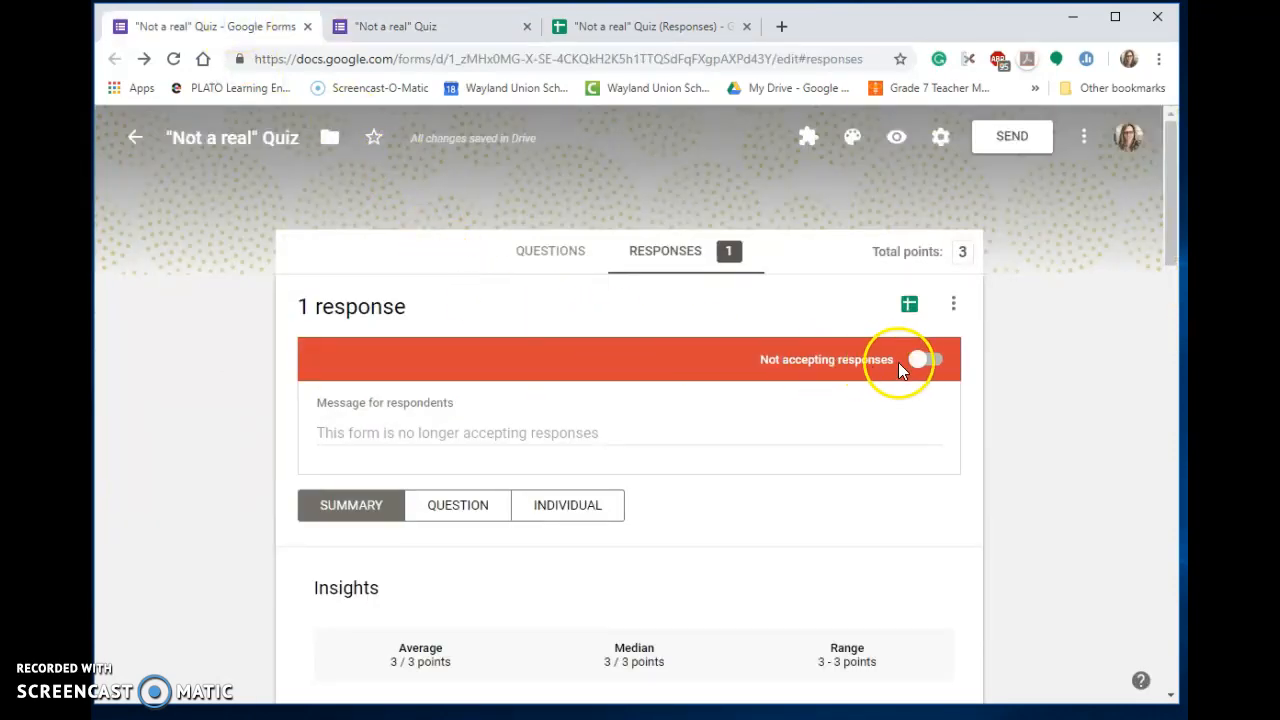
- Turn Accepting responses back on and reopen the student's response, continuing to its integers section
click(922, 360)
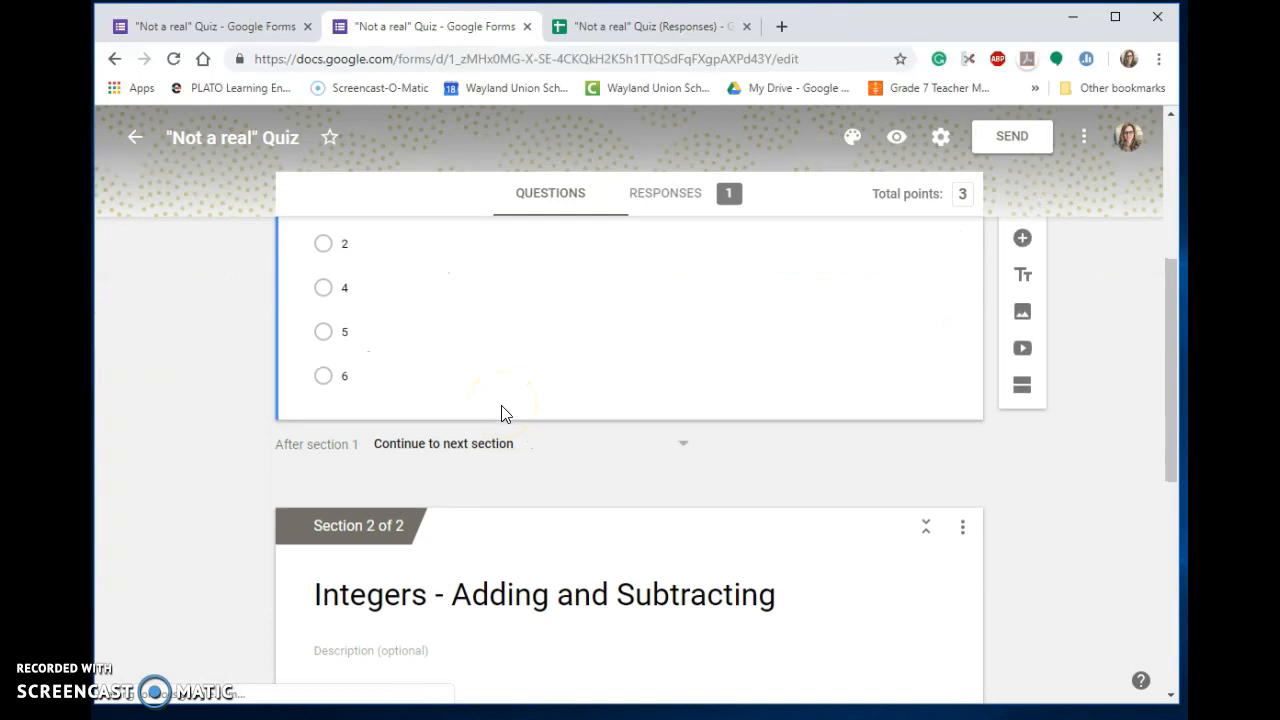
scroll(down, 3)
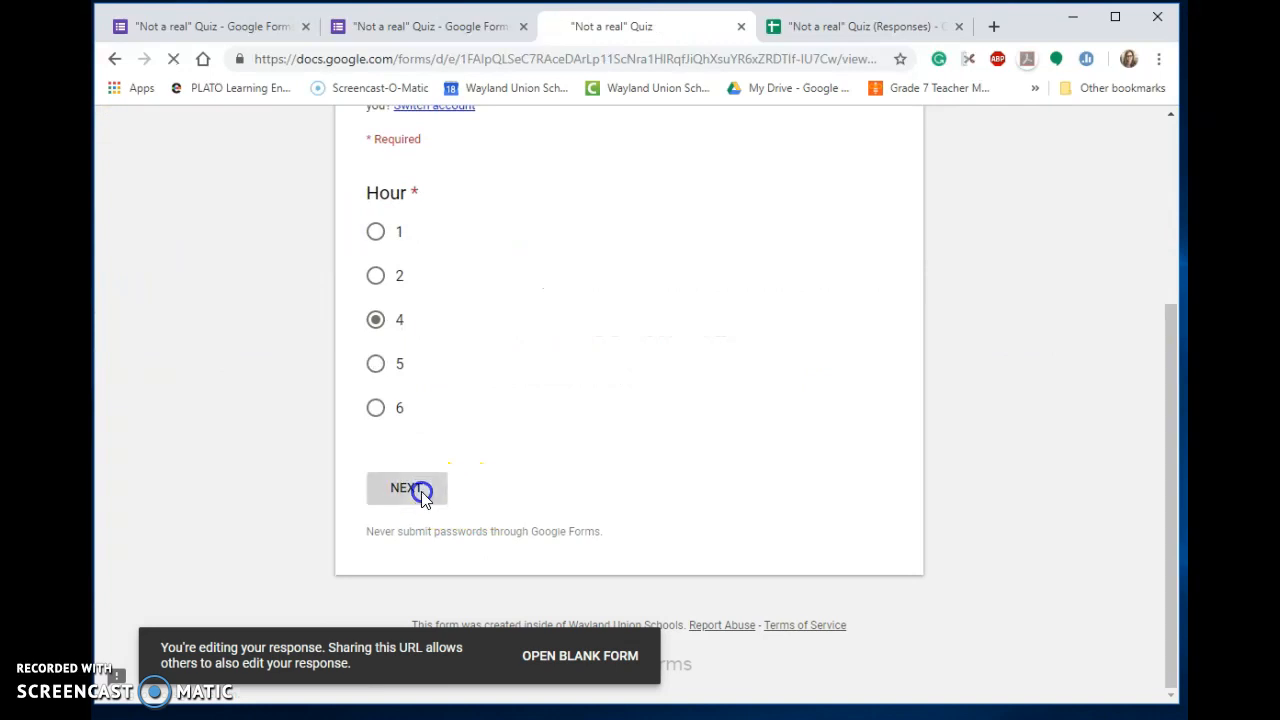
click(406, 488)
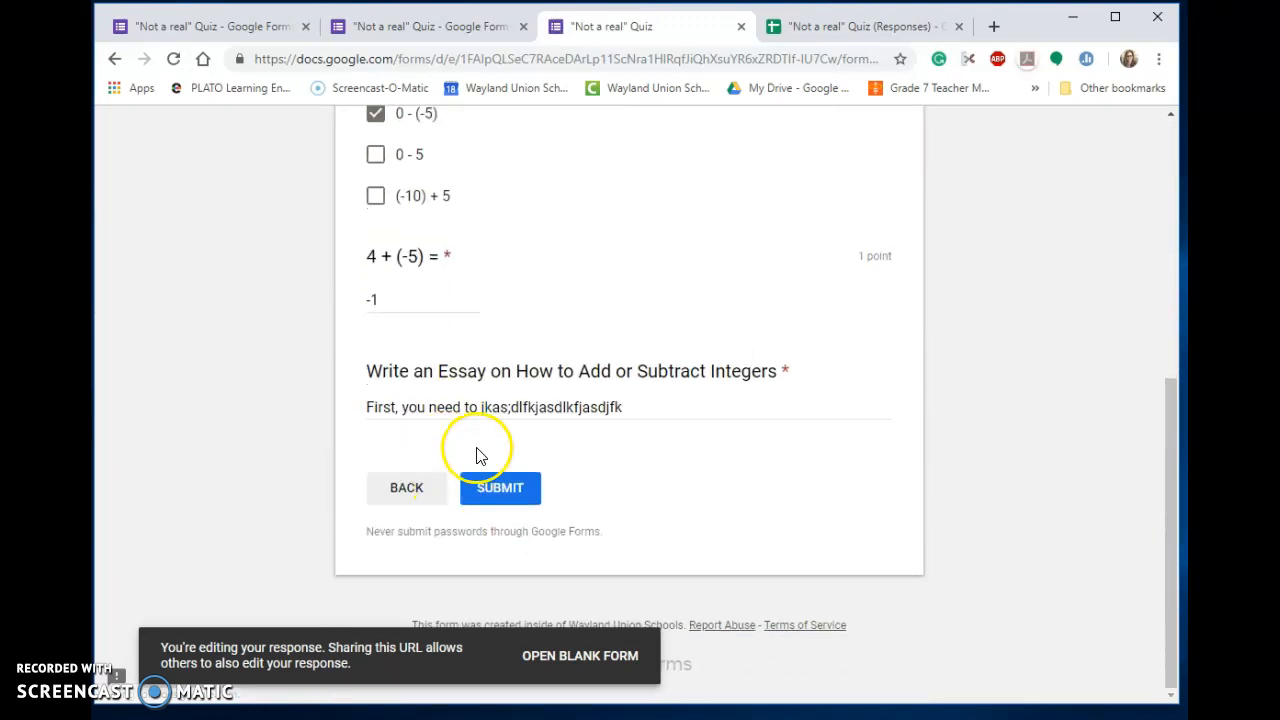